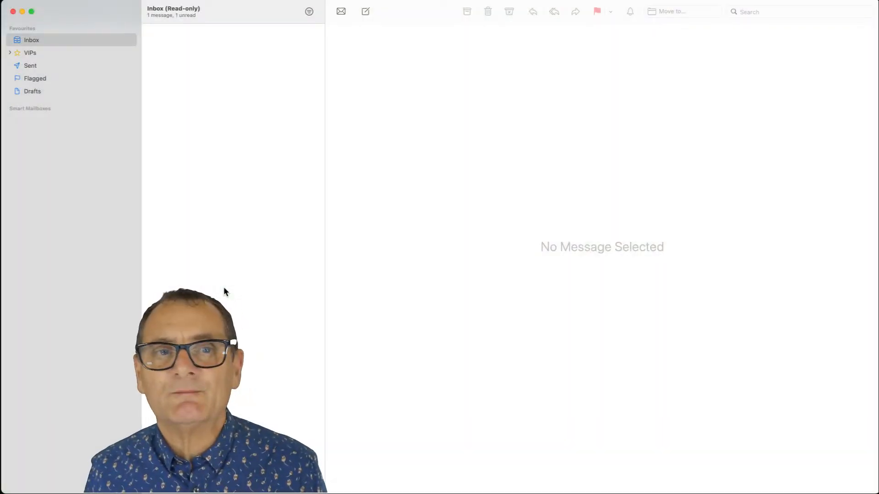
{"action": "mouse_move", "coordinate": [46, 240]}
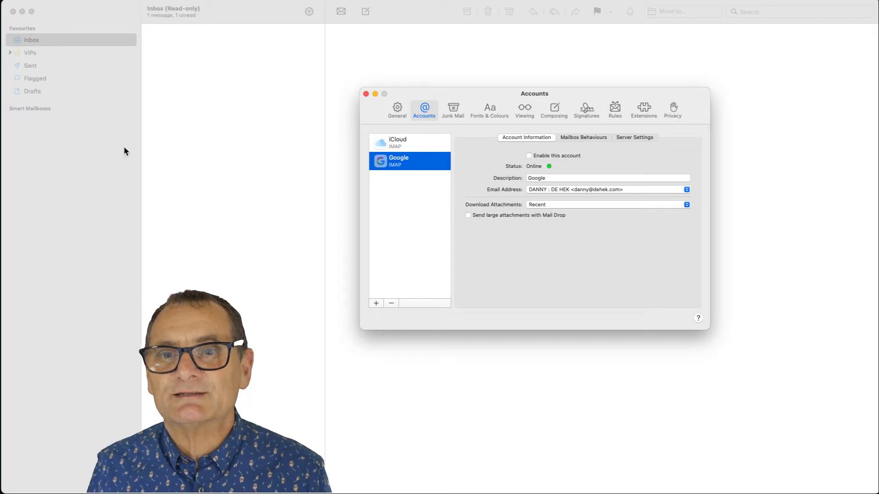
{"action": "mouse_move", "coordinate": [161, 180]}
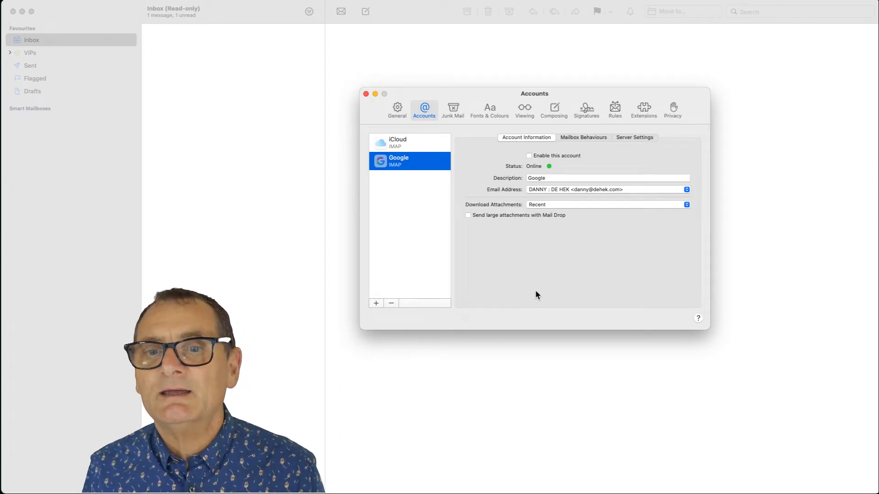
{"action": "mouse_move", "coordinate": [456, 281]}
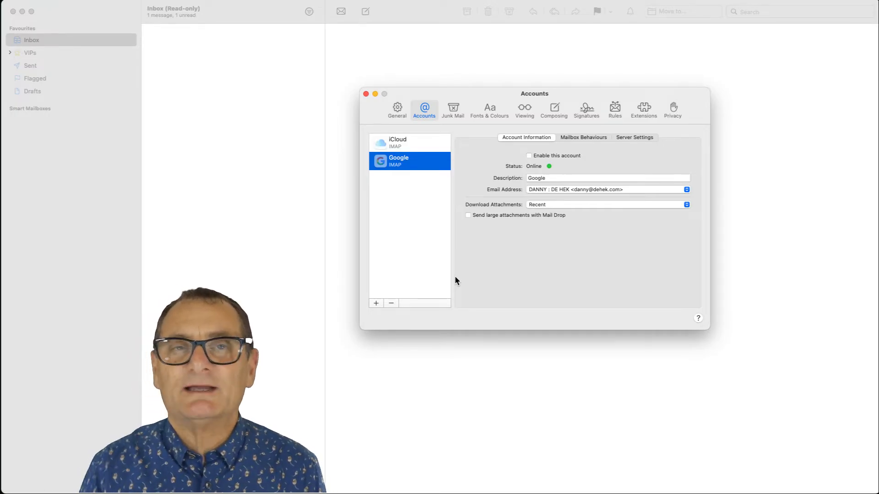
{"action": "mouse_move", "coordinate": [532, 277]}
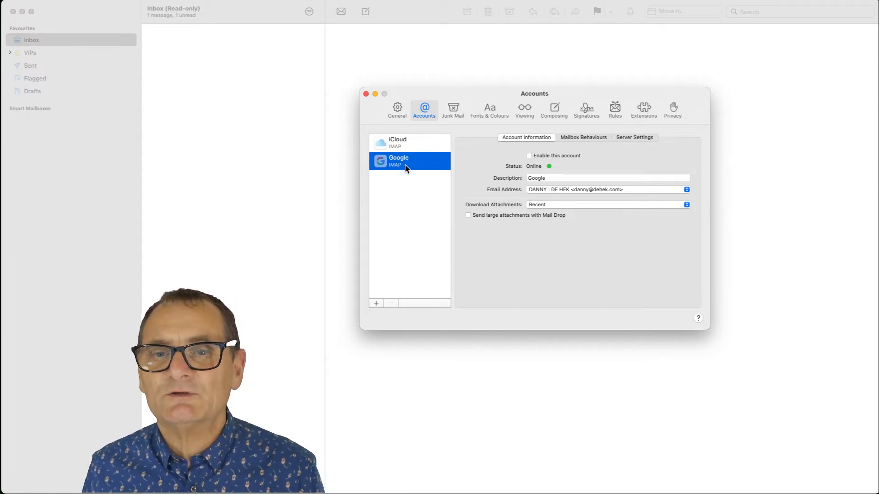
{"action": "mouse_move", "coordinate": [395, 163]}
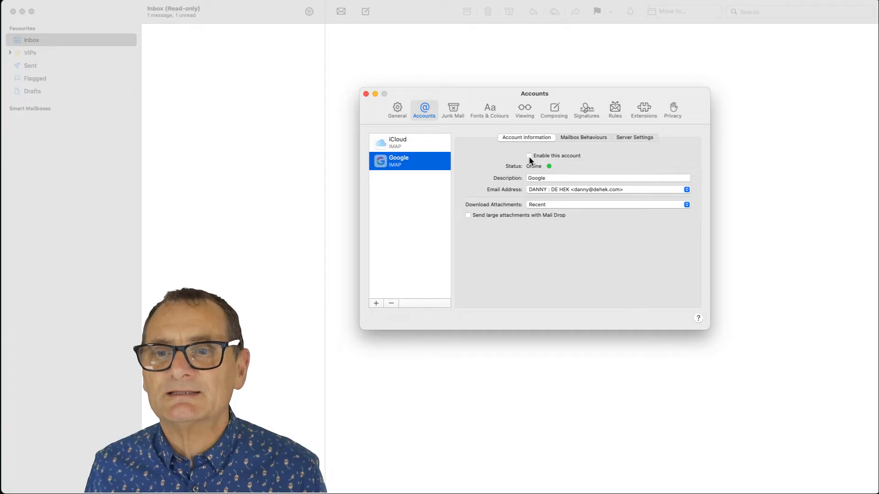
Tick 'Enable this account' for Google, checking iCloud's details and returning to Google
{"action": "left_click", "coordinate": [529, 156]}
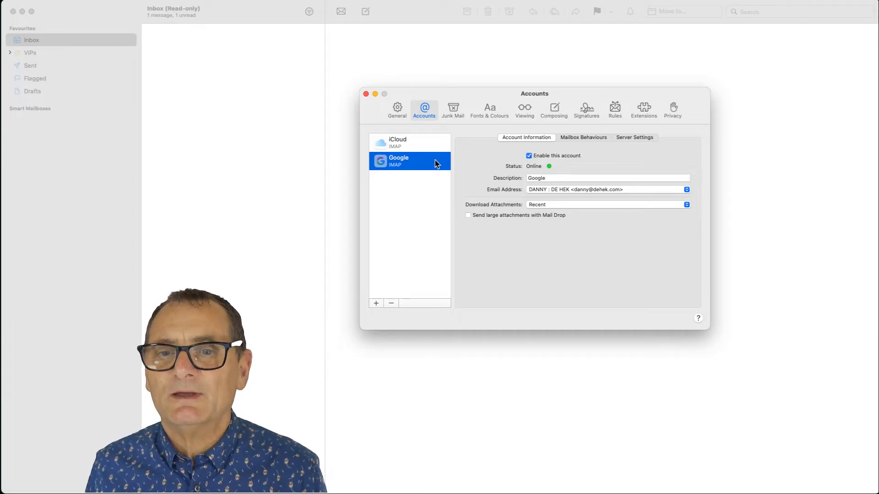
{"action": "left_click", "coordinate": [408, 161]}
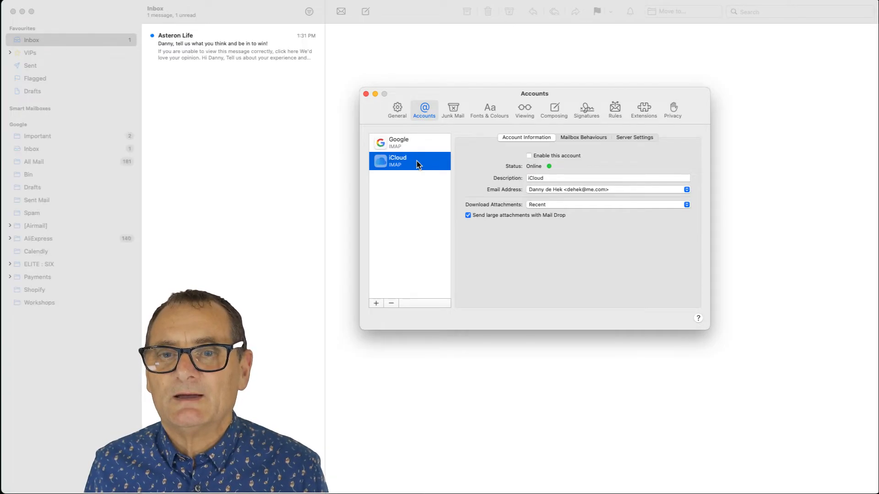
{"action": "left_click", "coordinate": [410, 142]}
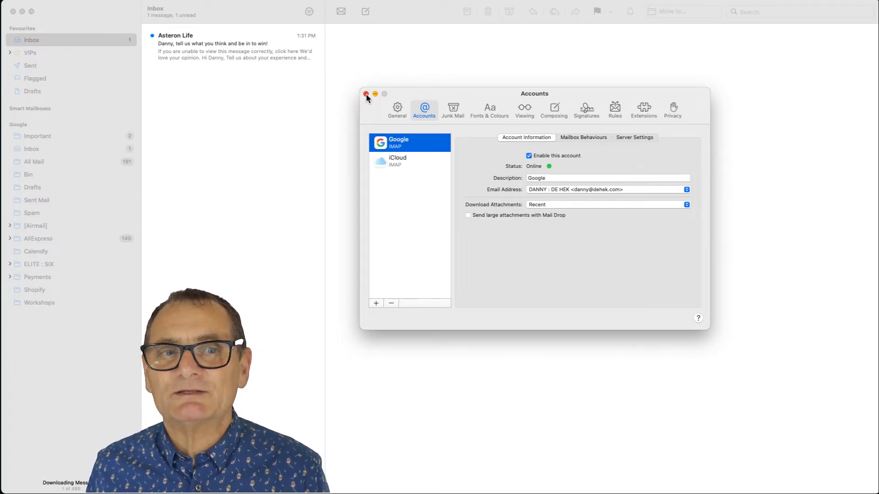
Close the Accounts window to view the Google mailboxes, then reopen settings
{"action": "left_click", "coordinate": [366, 93]}
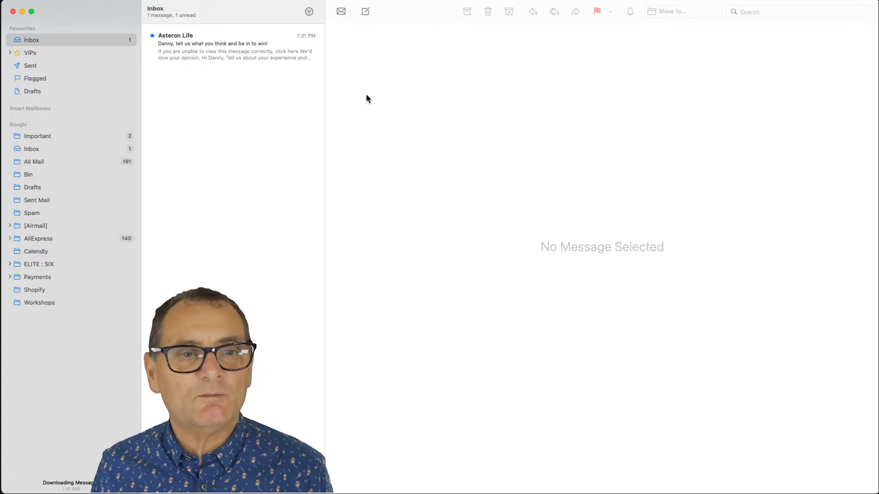
{"action": "mouse_move", "coordinate": [40, 138]}
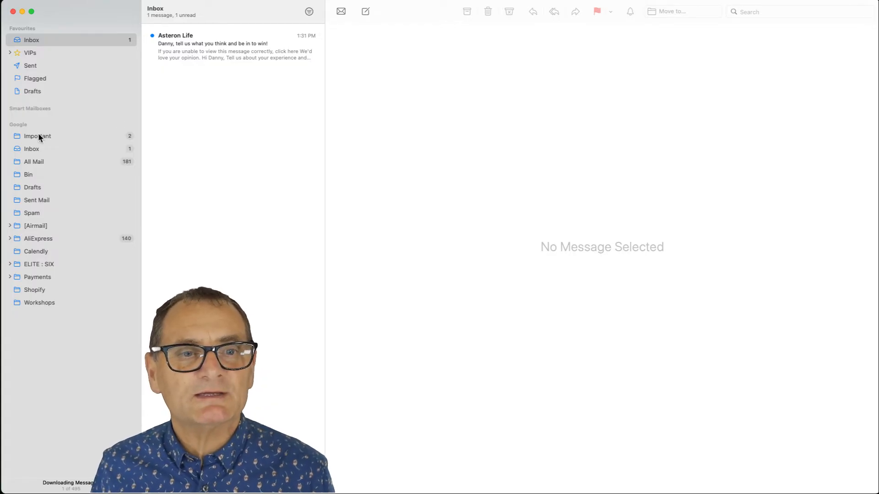
{"action": "mouse_move", "coordinate": [46, 143]}
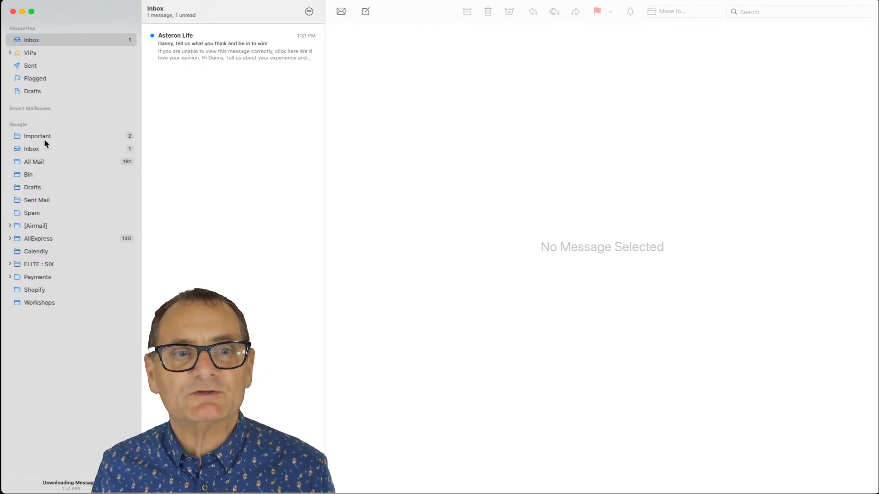
{"action": "mouse_move", "coordinate": [57, 308]}
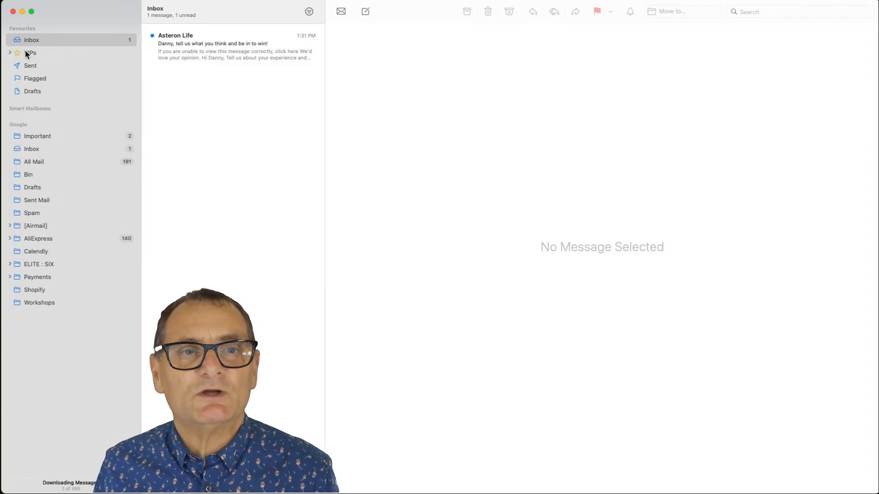
{"action": "left_click", "coordinate": [233, 45]}
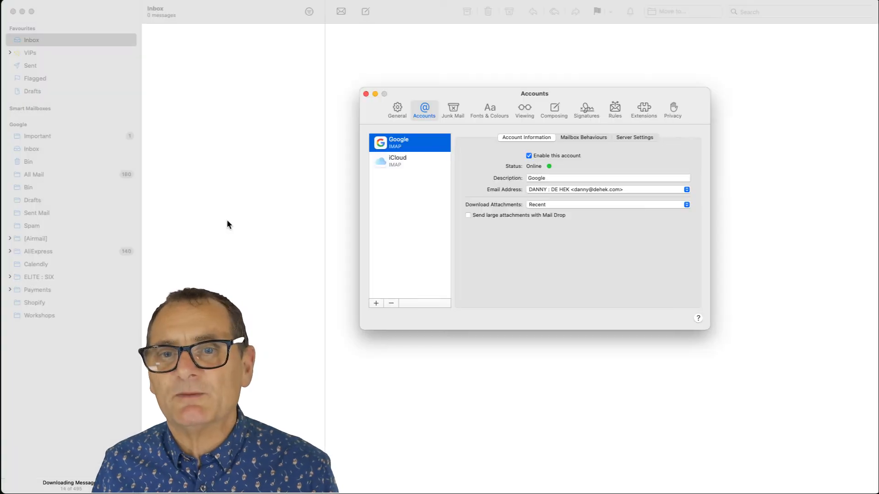
Select the iCloud account and tick 'Enable this account'
{"action": "left_click", "coordinate": [406, 160]}
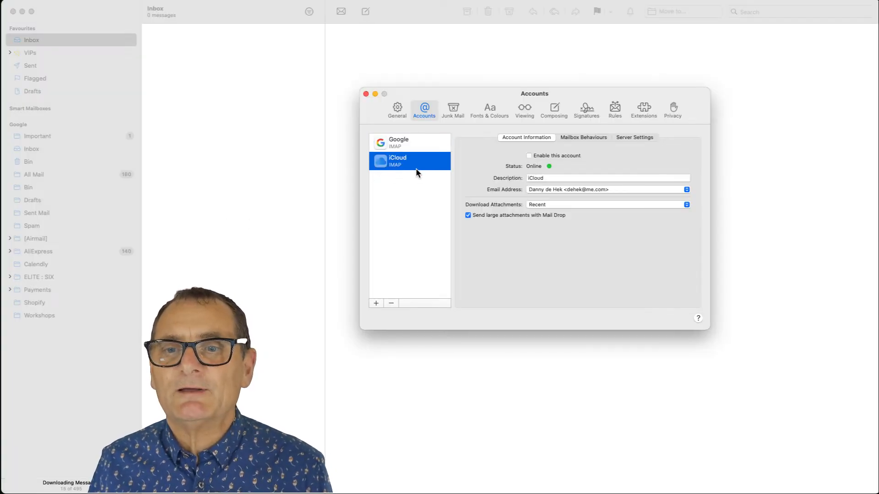
{"action": "mouse_move", "coordinate": [399, 168]}
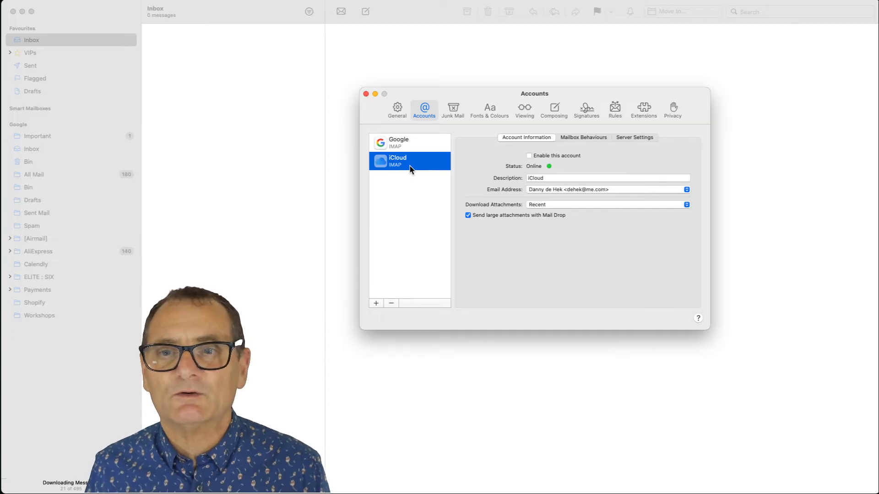
{"action": "left_click", "coordinate": [529, 155]}
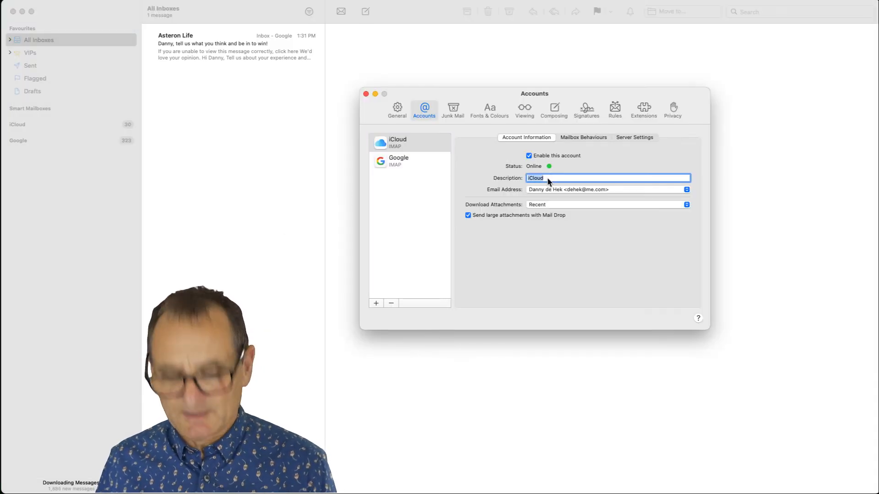
Set iCloud's description to 'Apple' and Google's to 'Danny de Hek', then close settings
{"action": "type", "text": "Apple"}
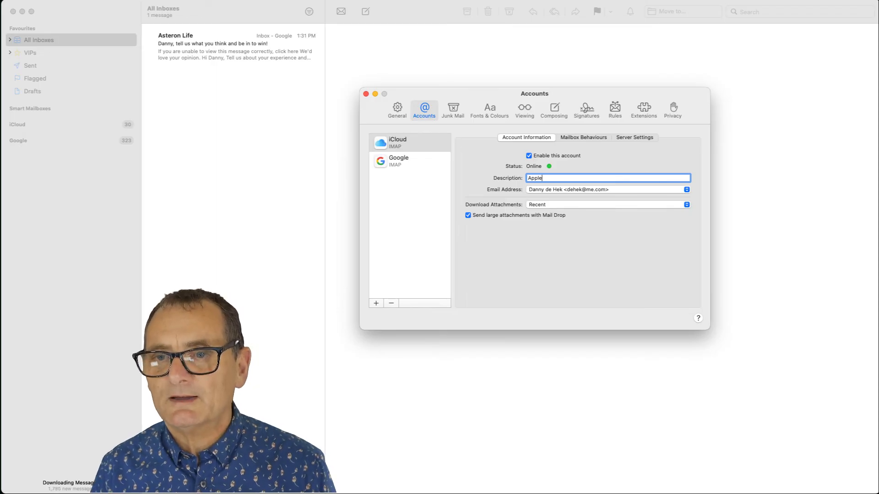
{"action": "left_click", "coordinate": [398, 160]}
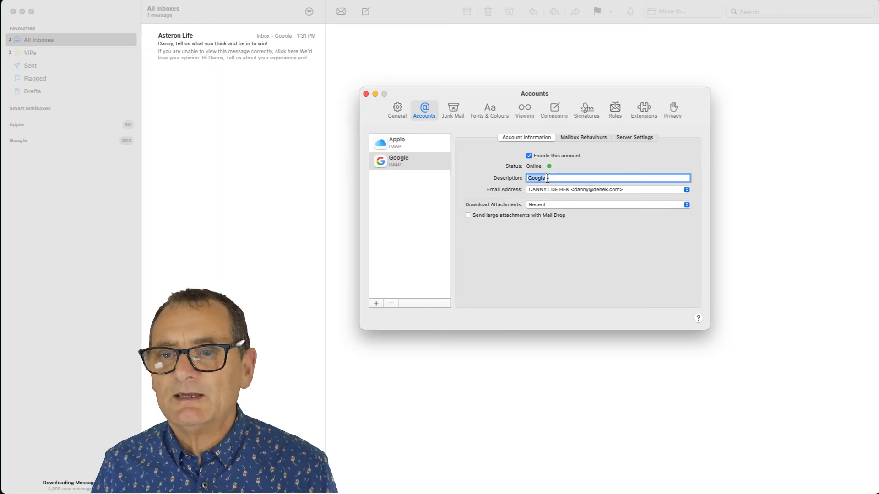
{"action": "type", "text": "Danny de Hek"}
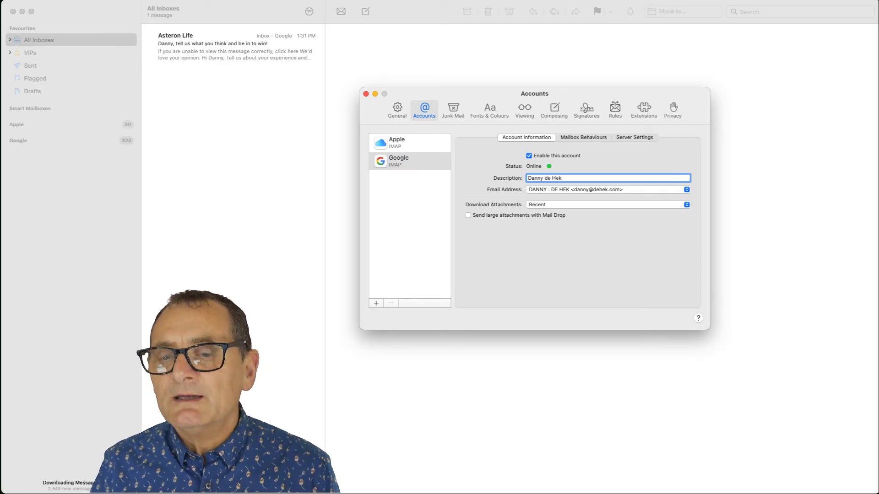
{"action": "left_click", "coordinate": [366, 93]}
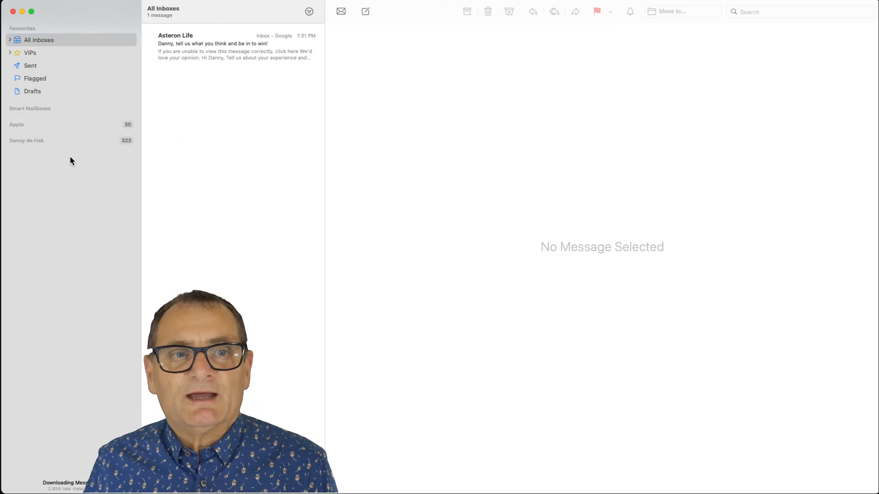